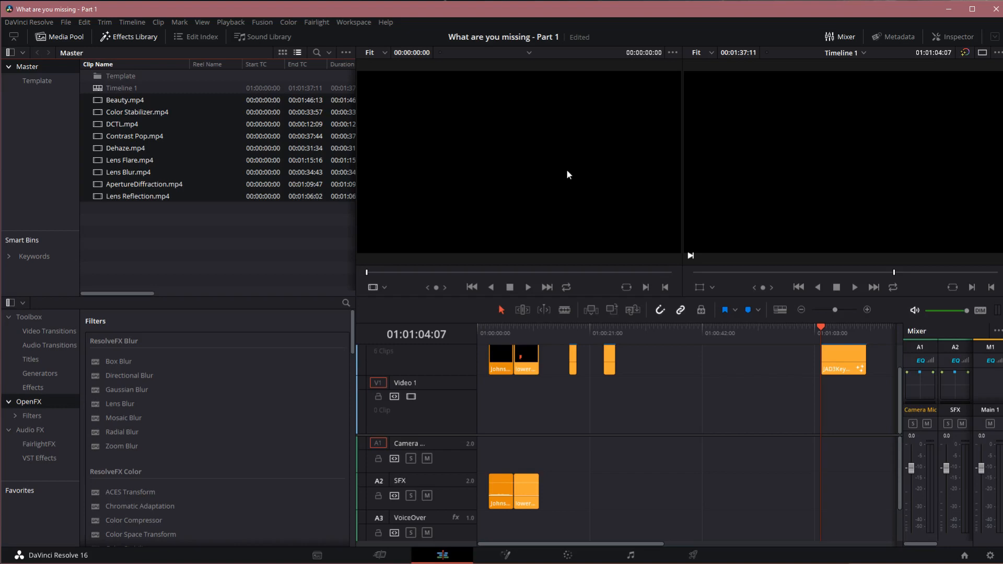
mouse_move(545, 177)
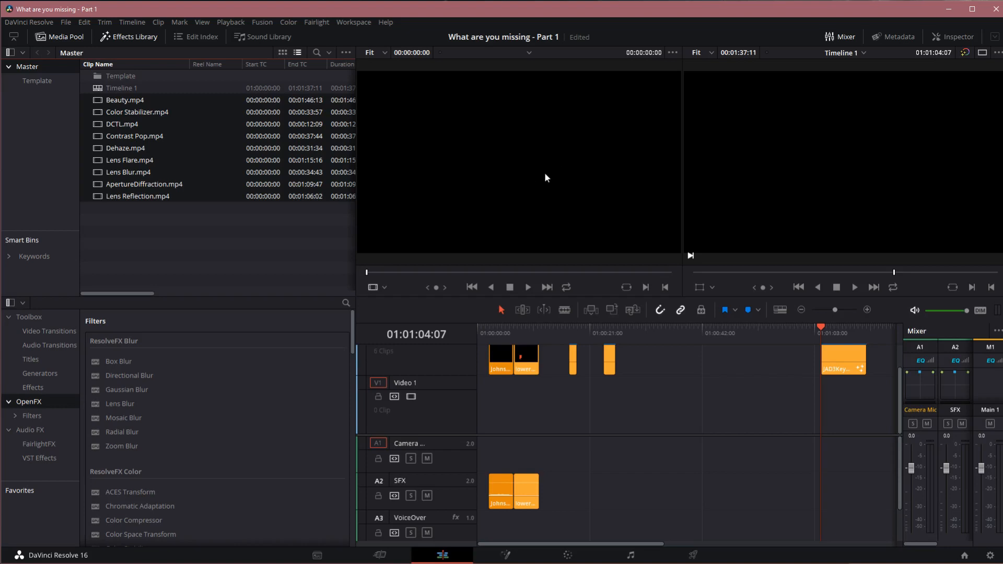
mouse_move(512, 186)
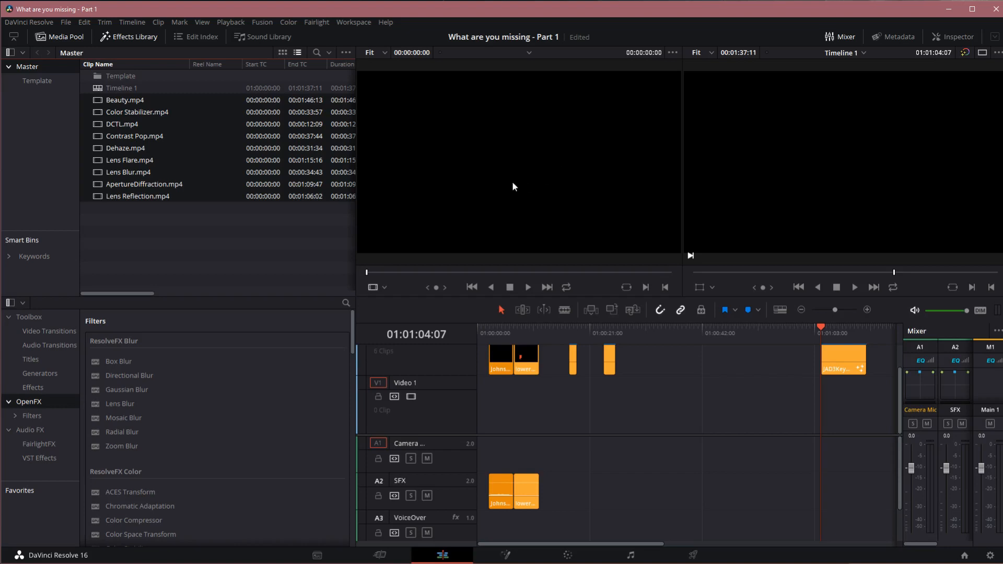
Select the sunset skyline clip and bring up the OpenFX Library.
left_click(459, 509)
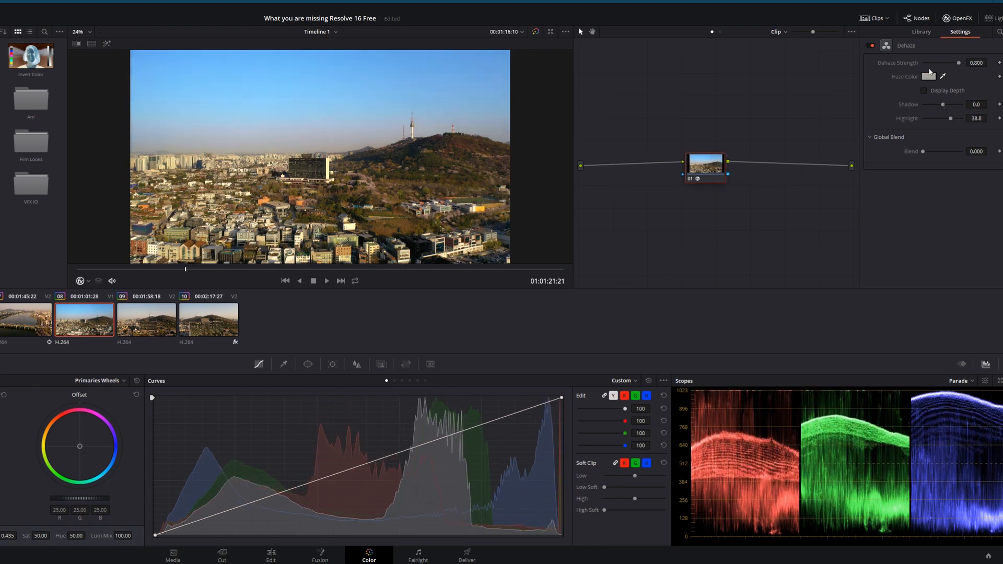
left_click(925, 90)
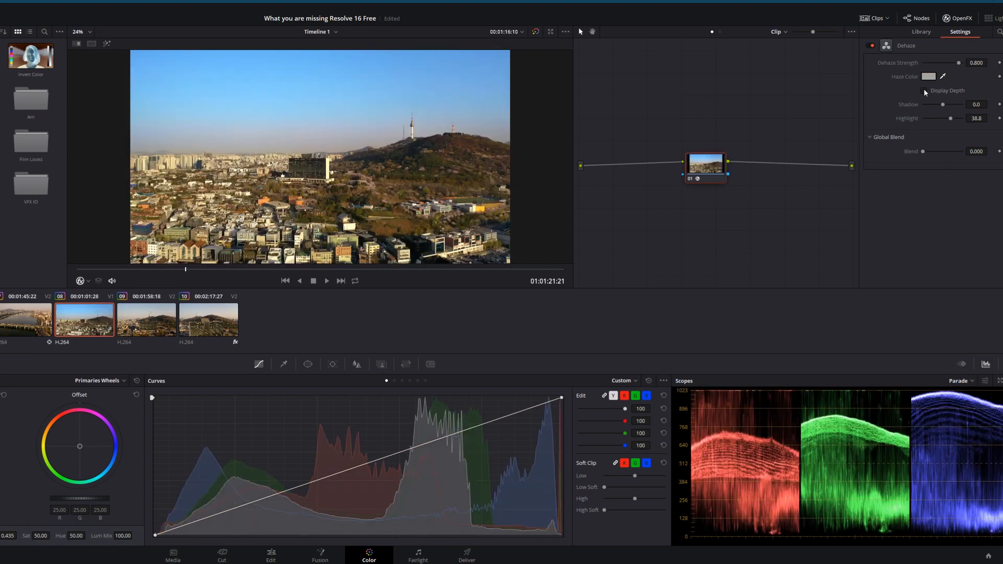
left_click(925, 90)
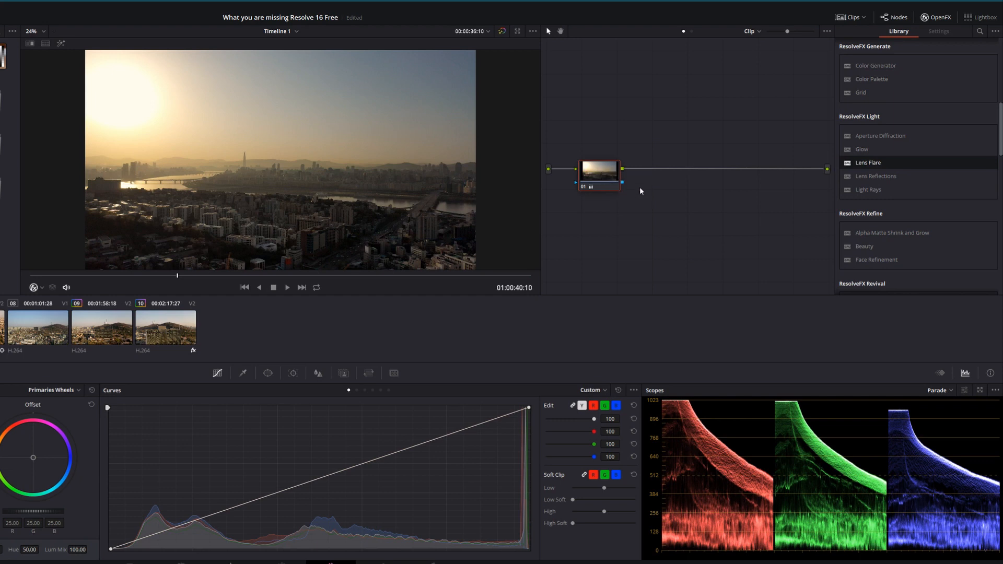
Apply Lens Flare to the node and place its light source over the sun at top left.
double_click(868, 163)
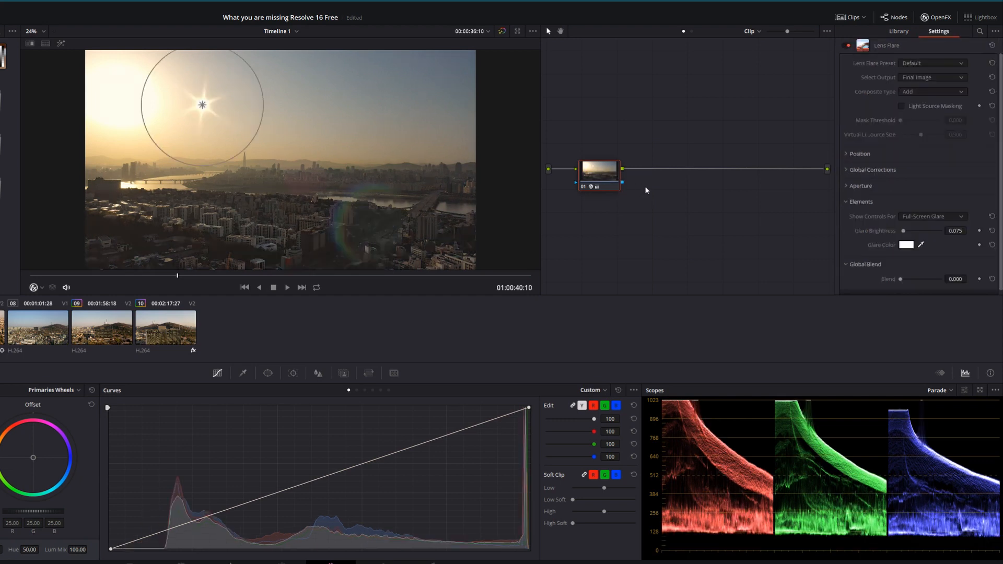
left_click_drag(201, 105, 161, 110)
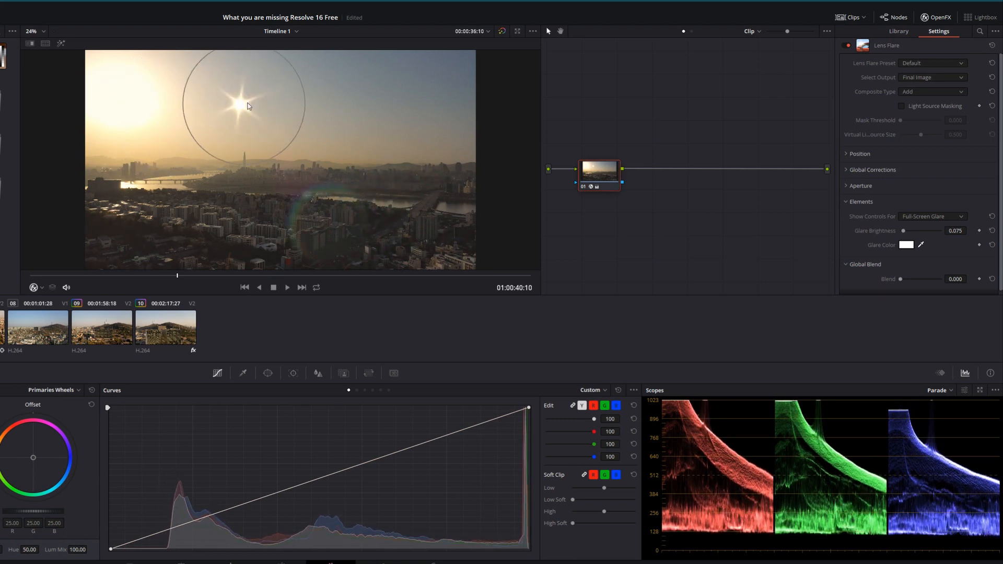
left_click_drag(249, 107, 184, 115)
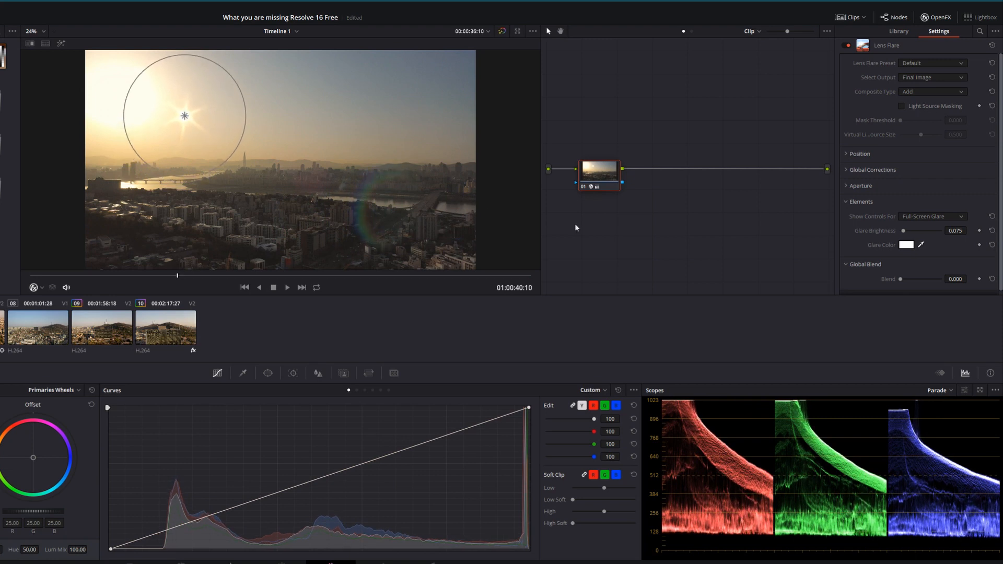
mouse_move(184, 119)
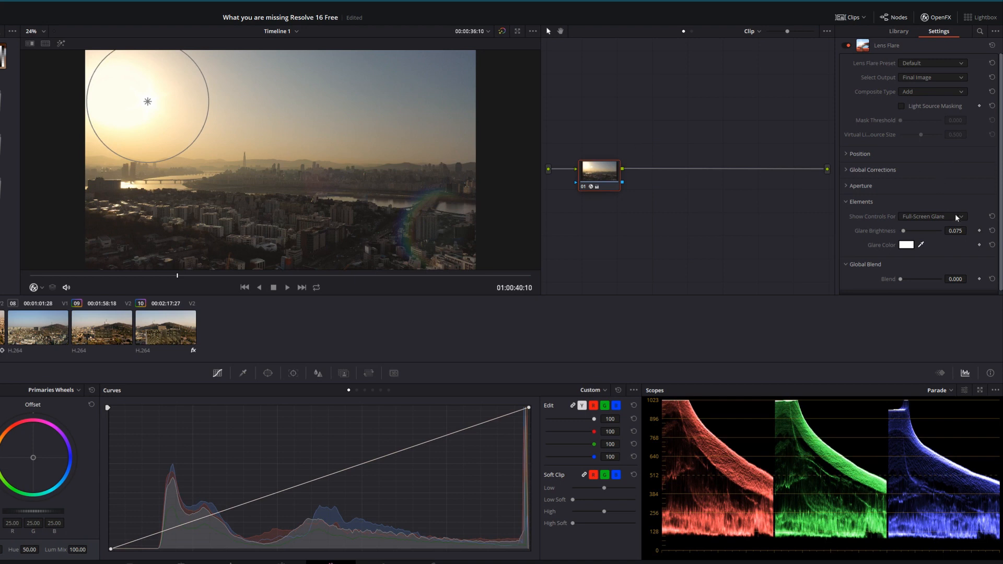
left_click(931, 78)
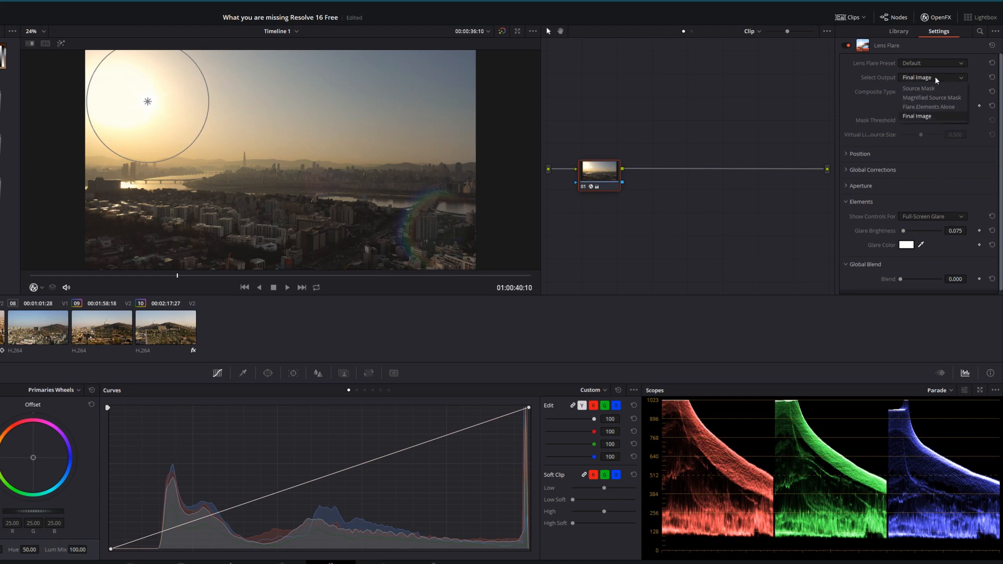
left_click(919, 88)
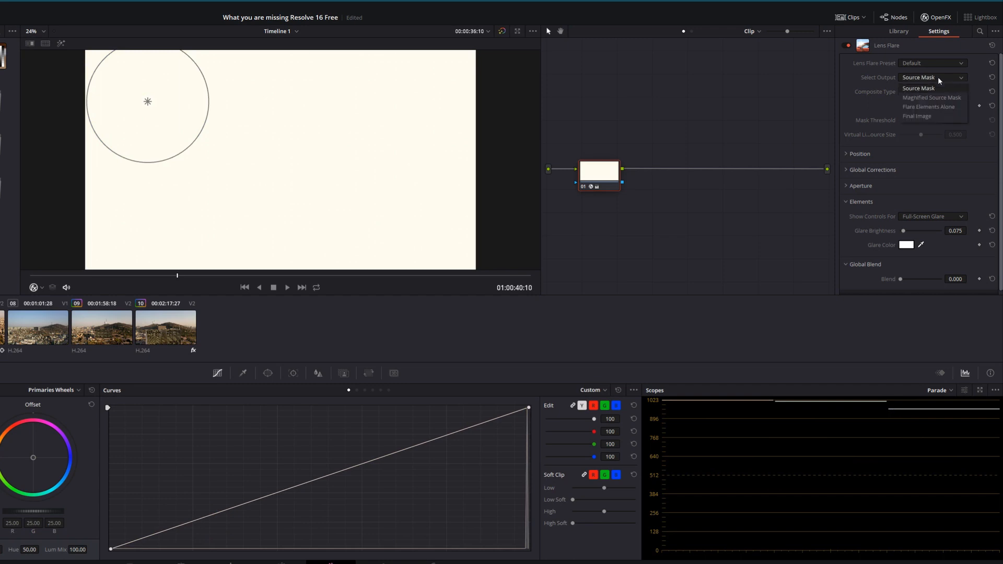
left_click(932, 98)
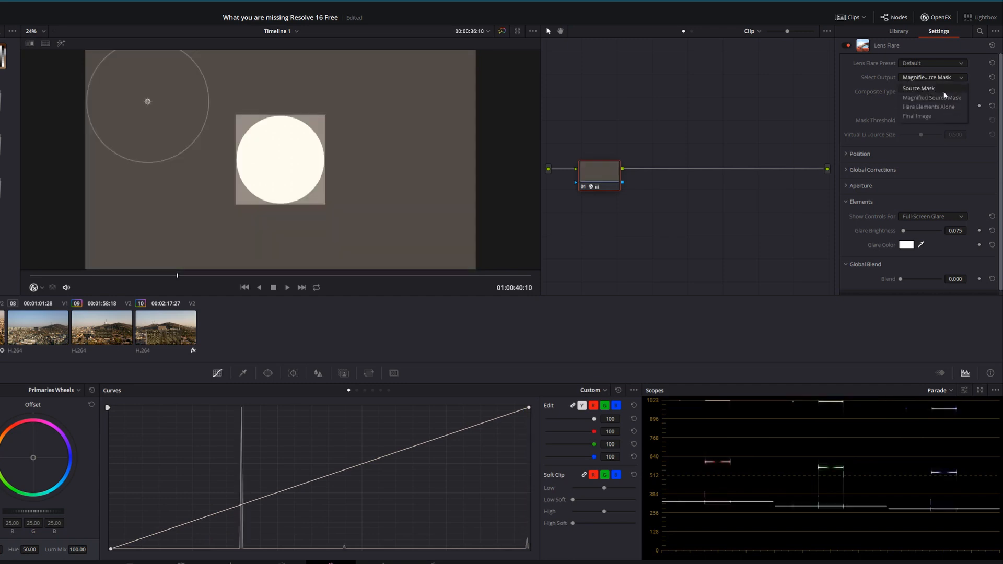
left_click(930, 107)
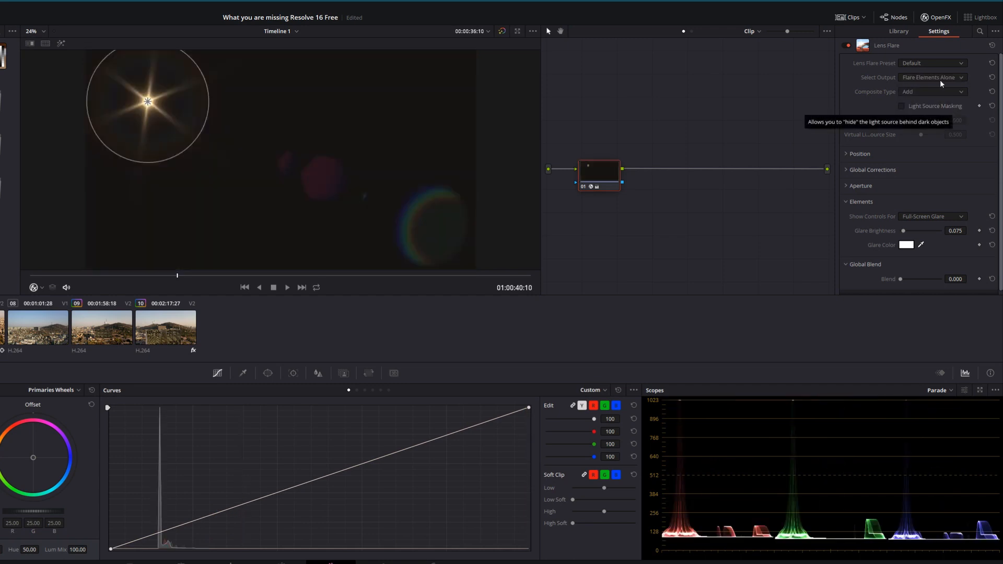
left_click(931, 77)
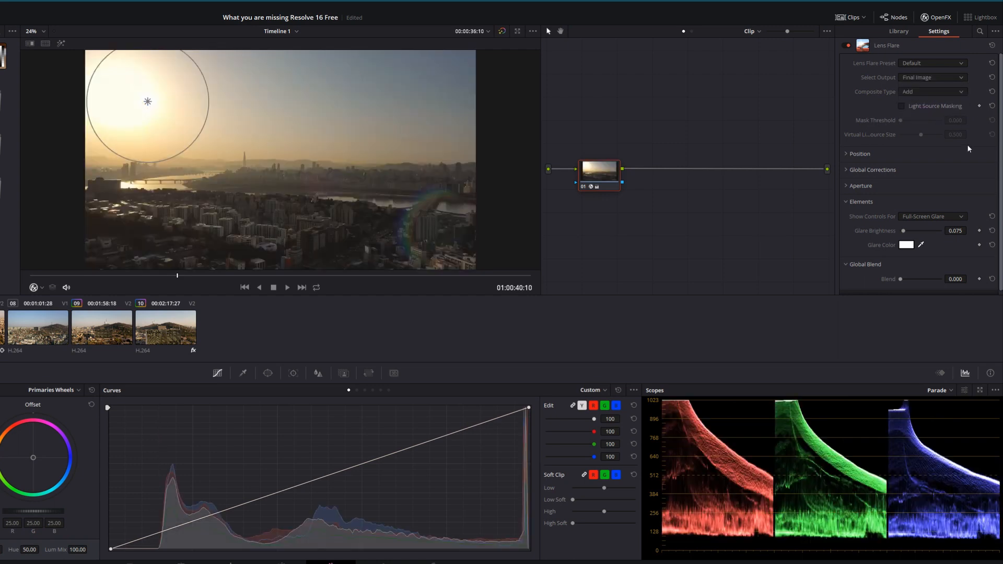
left_click(902, 105)
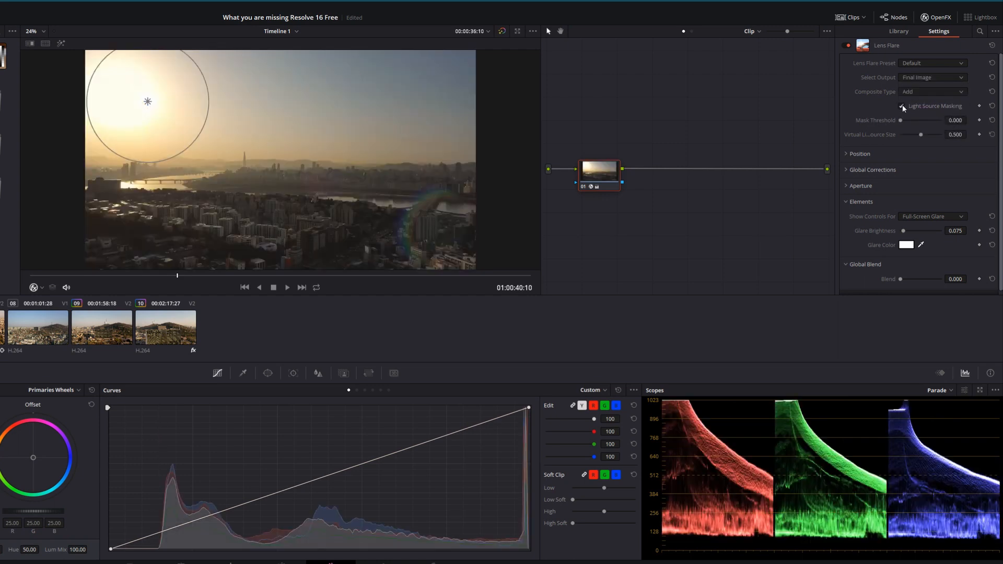
left_click(902, 107)
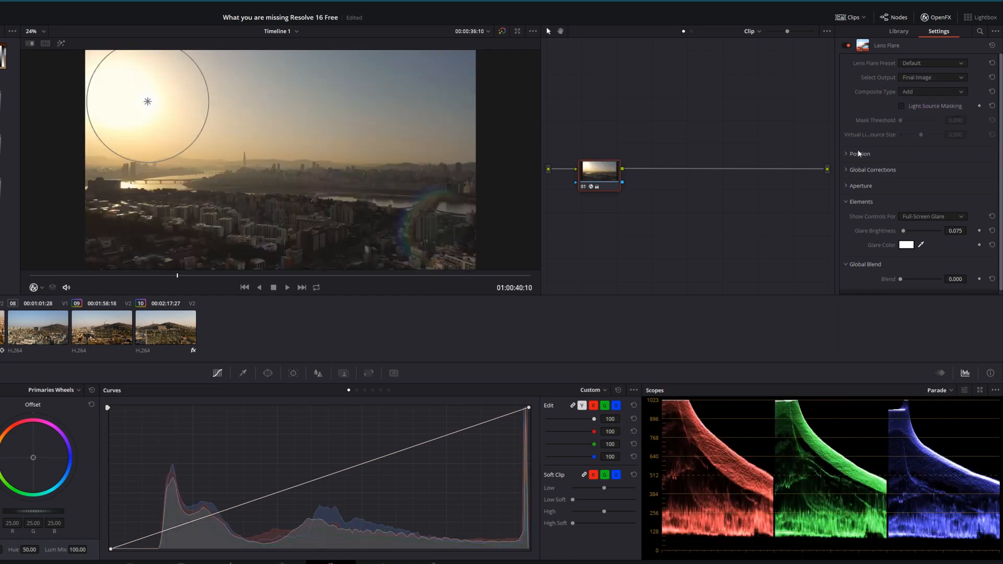
Reveal the flare's Position settings showing the light source at X 0.275, Y 0.765.
left_click(848, 154)
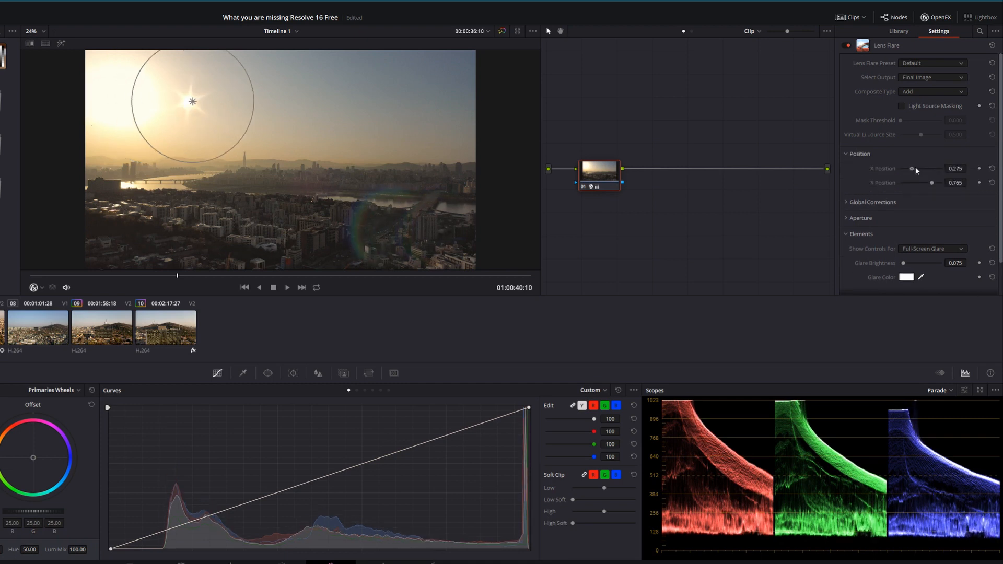
scroll("down", 3)
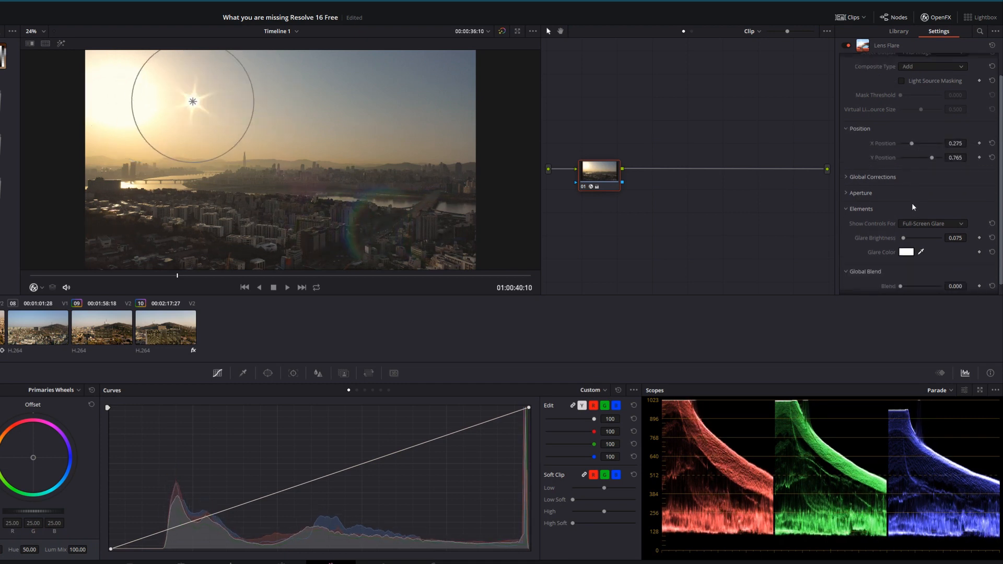
left_click(848, 192)
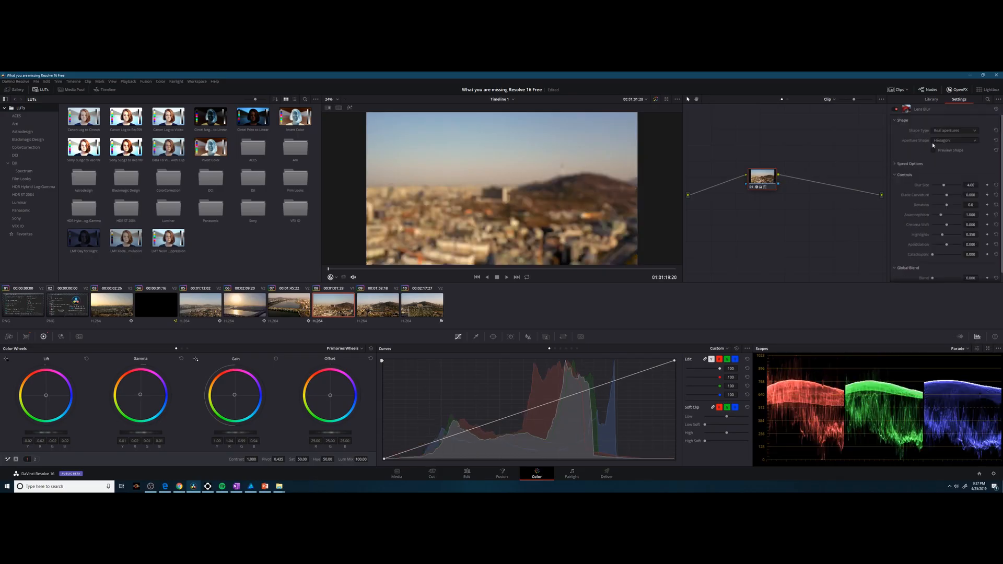
Give the Lens Blur a Starburst aperture shape and raise the blur size to about 9.14.
left_click(953, 131)
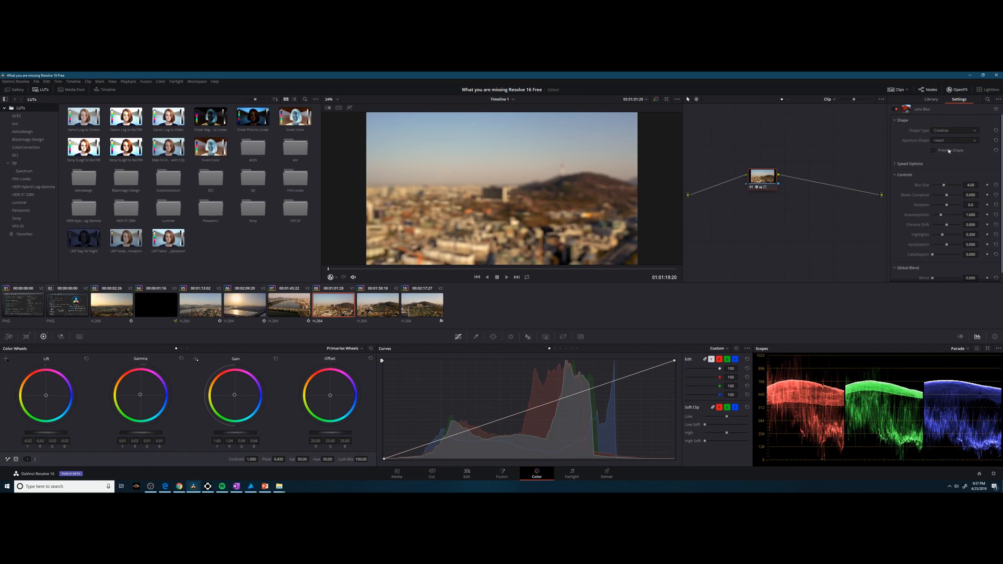
left_click(953, 140)
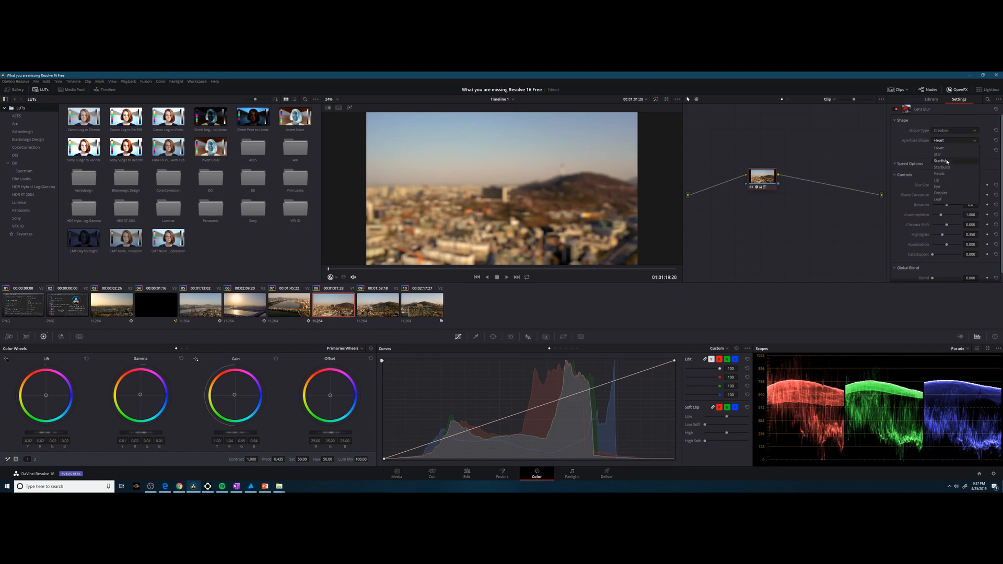
left_click(941, 161)
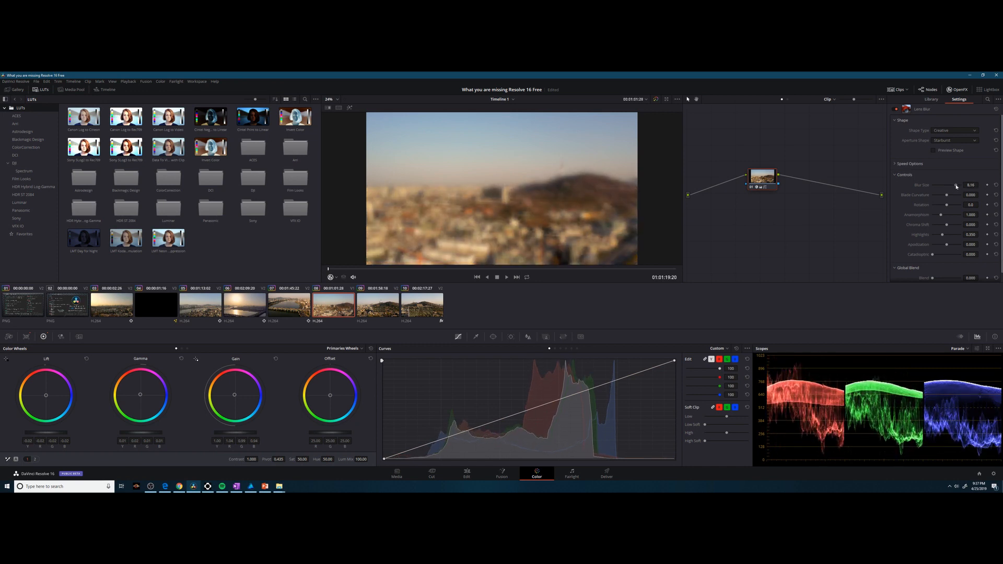
left_click(505, 277)
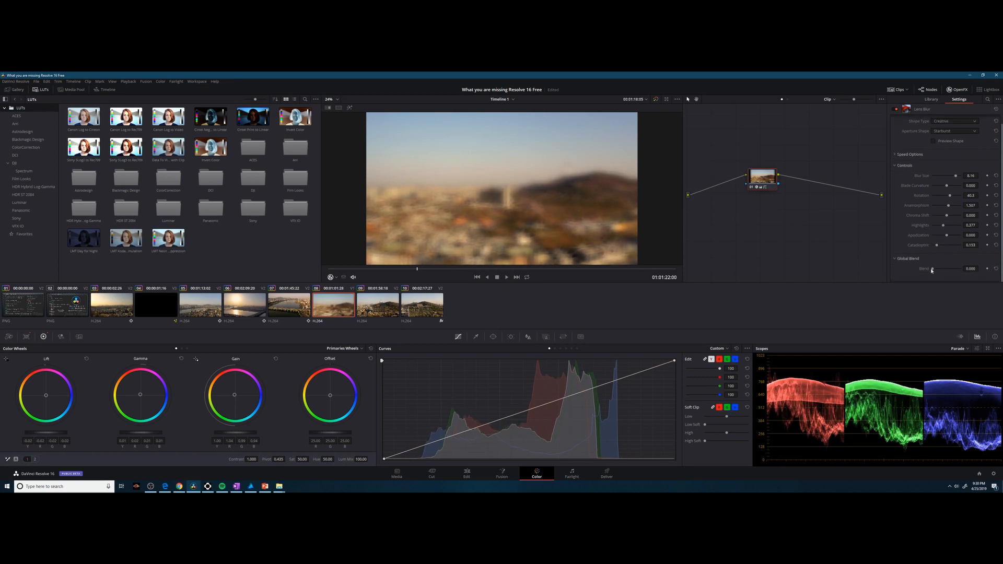
Make the close-up portrait clip of the woman the active clip via the Edit timeline.
left_click(467, 473)
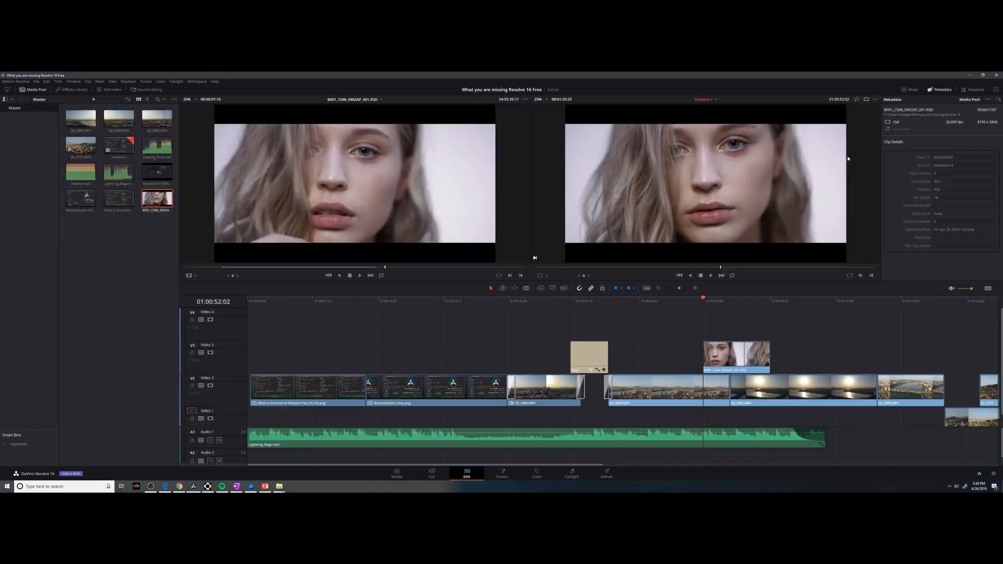
left_click(469, 506)
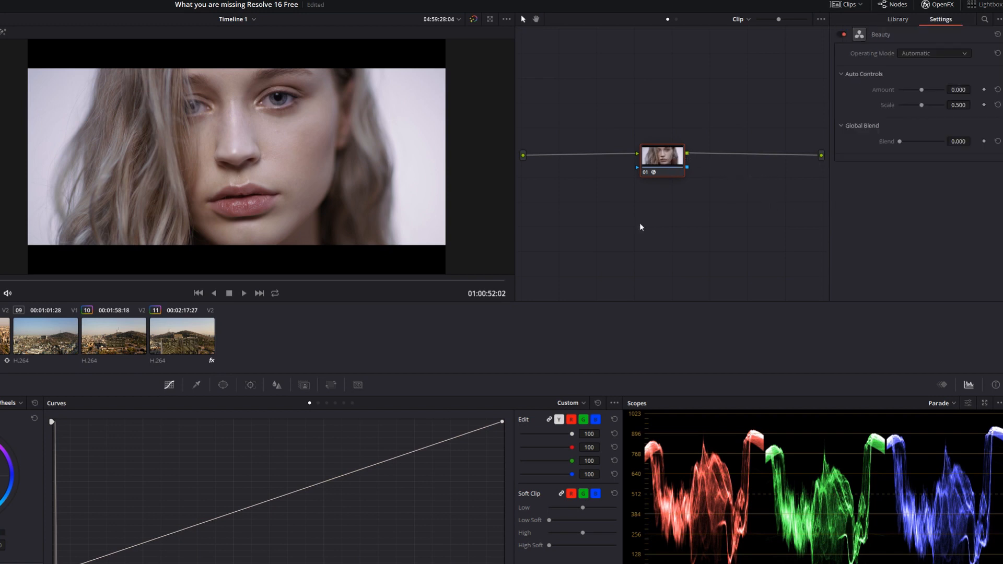
mouse_move(903, 108)
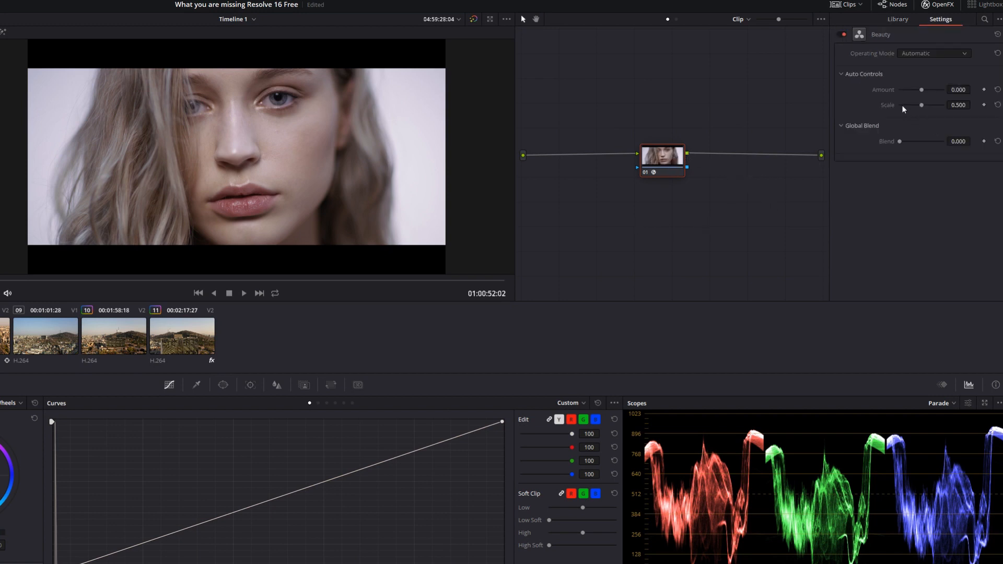
Put Beauty in Advanced mode, adjust the smoothing threshold and turn off split view.
left_click(933, 53)
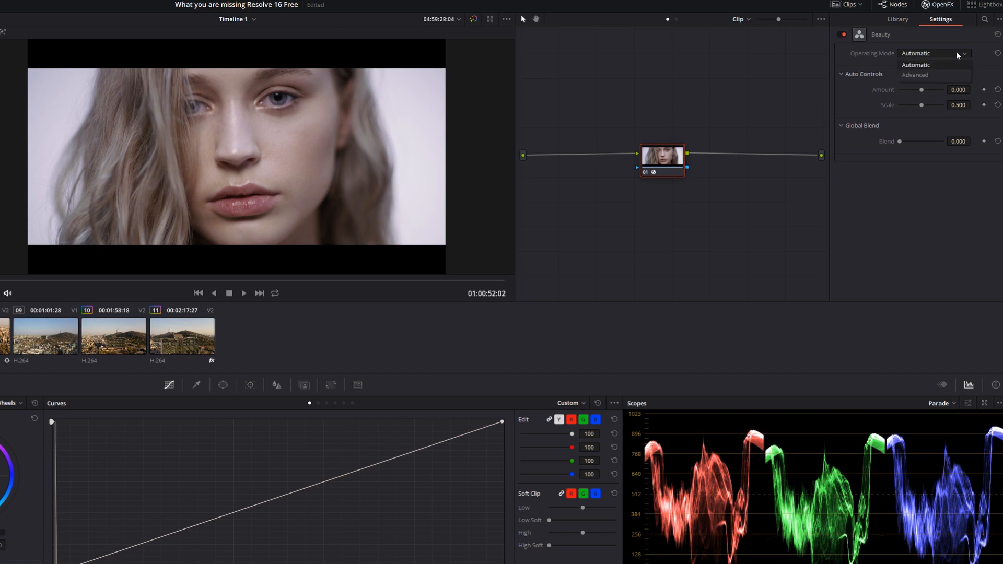
left_click(915, 75)
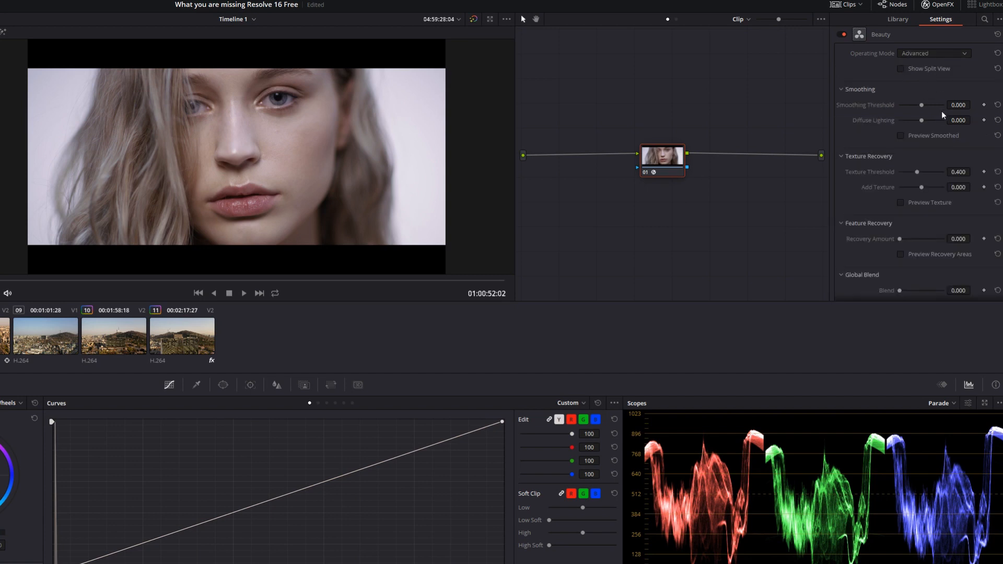
left_click(900, 69)
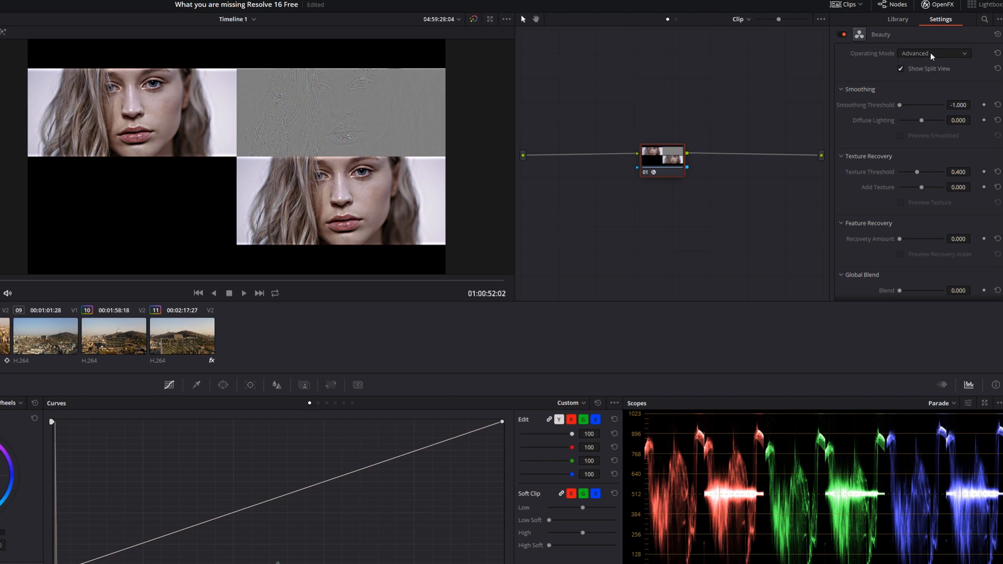
left_click(901, 69)
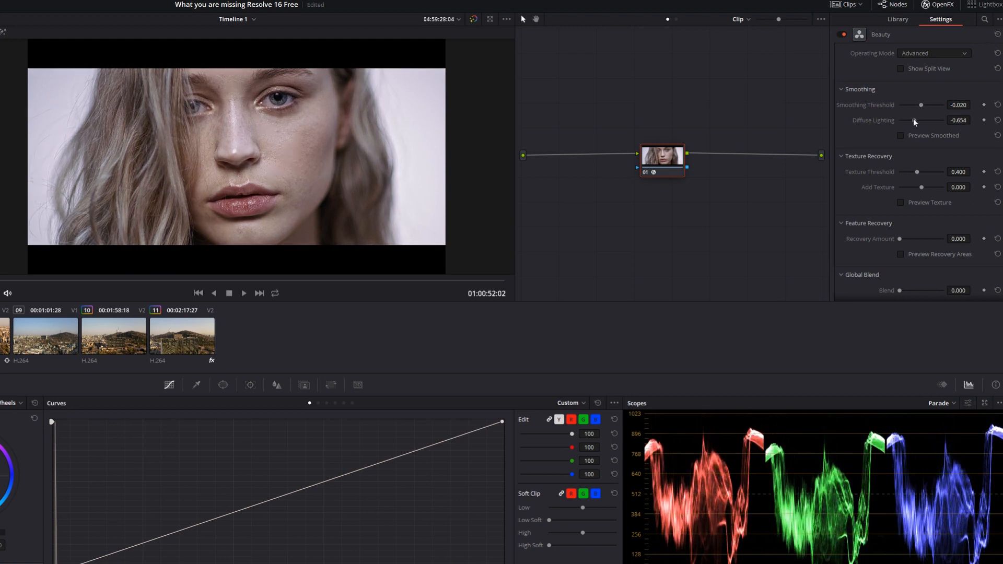
Adjust the diffuse lighting amount and fine-tune the feature recovery amount.
left_click(901, 135)
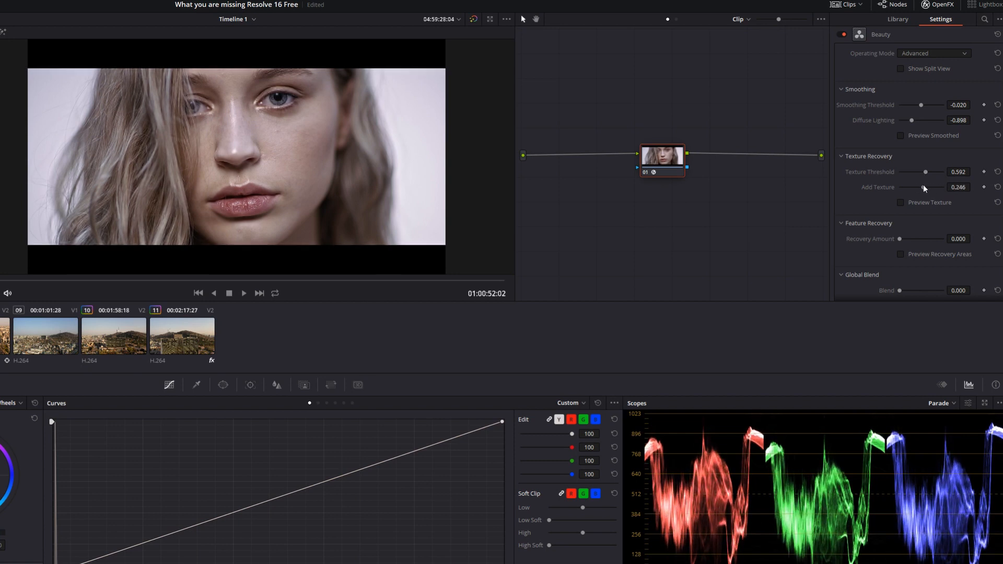
mouse_move(899, 240)
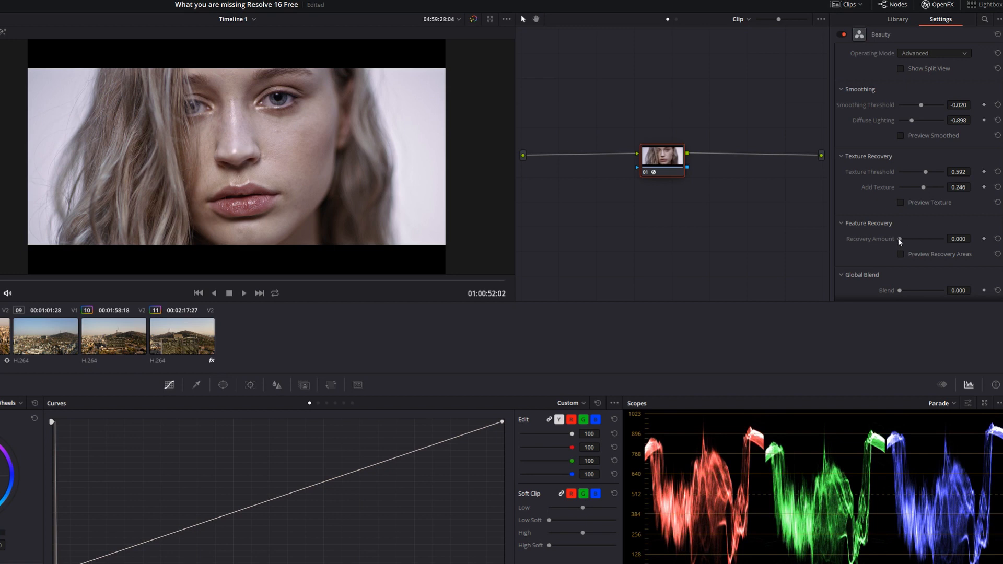
mouse_move(819, 241)
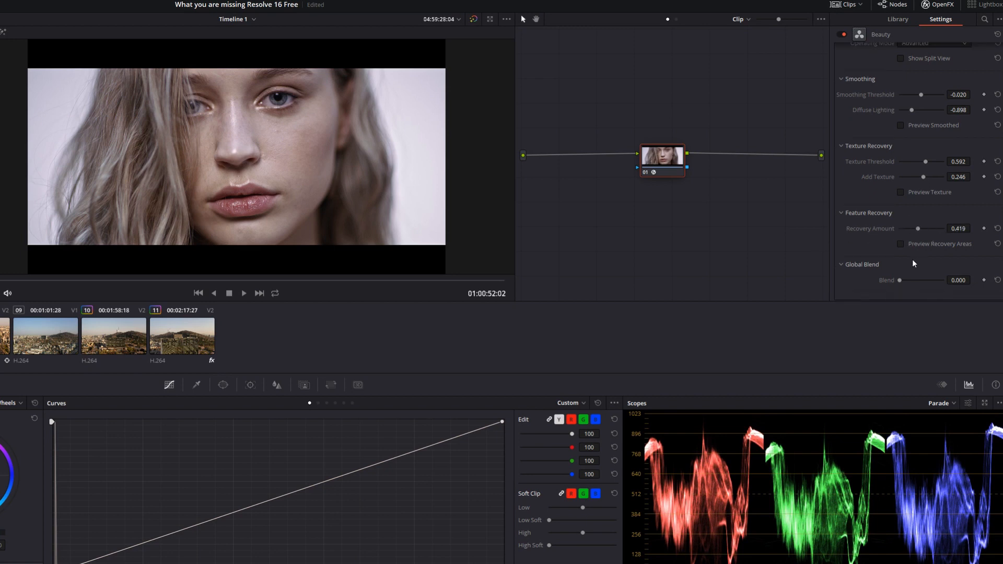
left_click(900, 244)
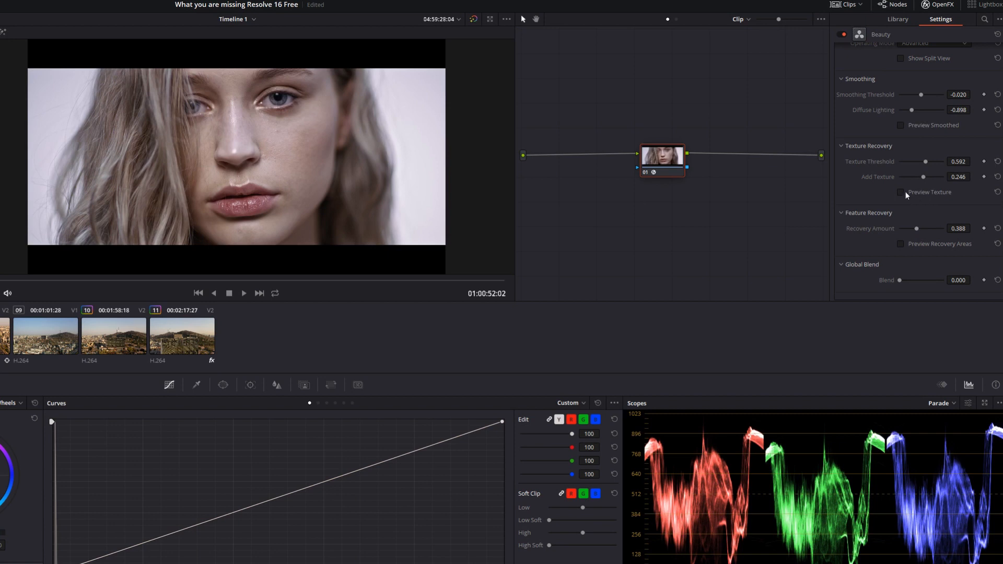
Preview the recovered texture, return to the graded image and play back the portrait.
left_click(901, 192)
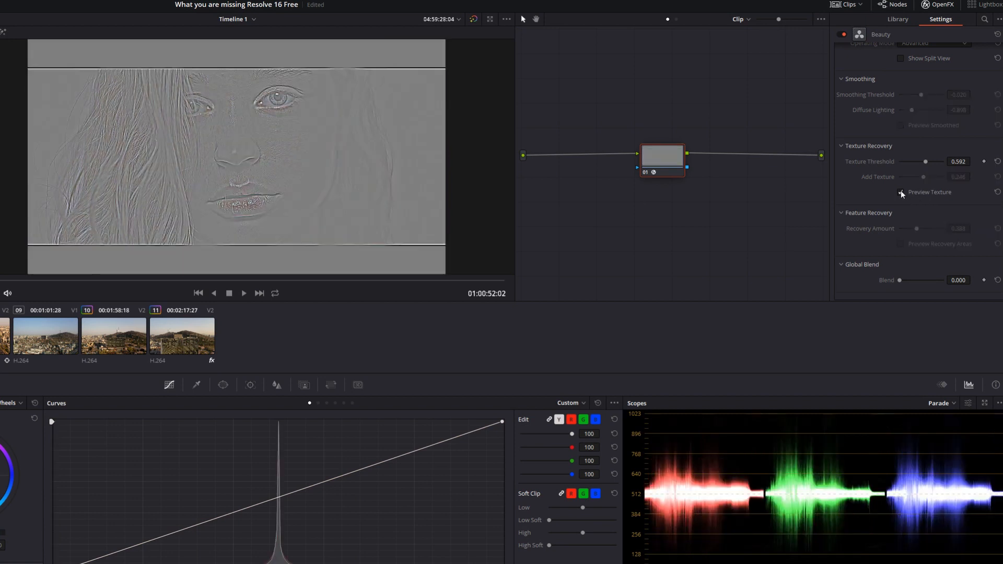
left_click(901, 193)
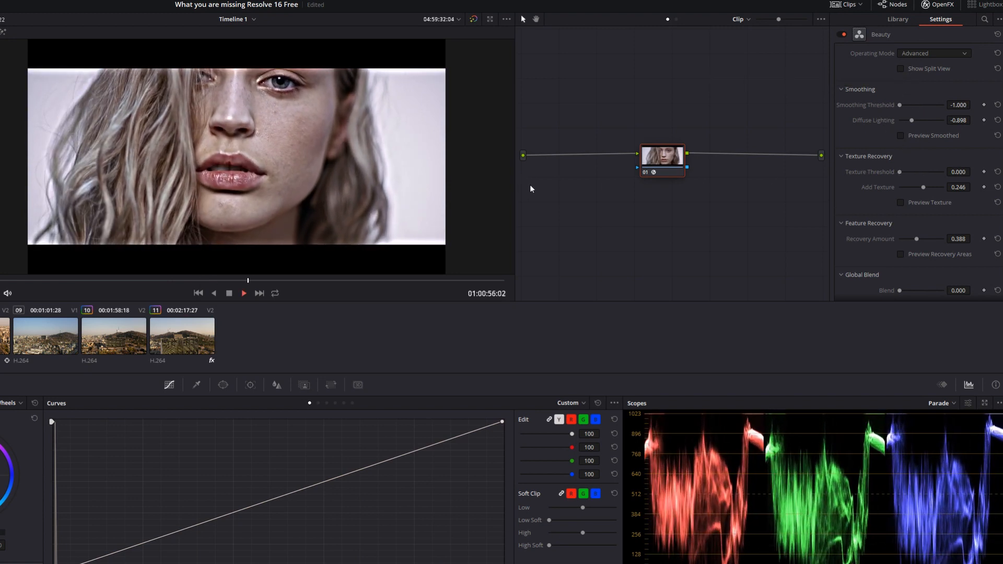
left_click(243, 293)
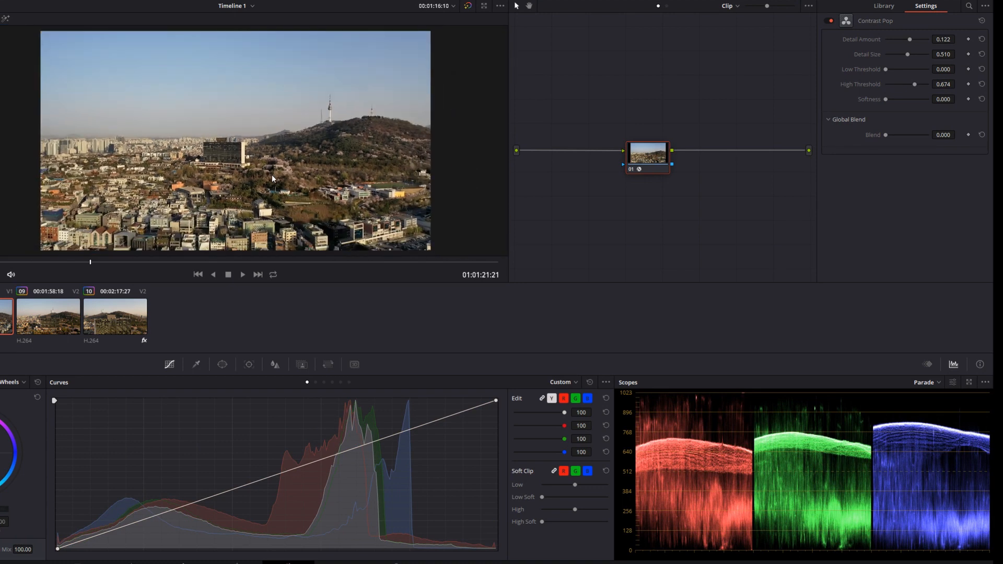
mouse_move(825, 27)
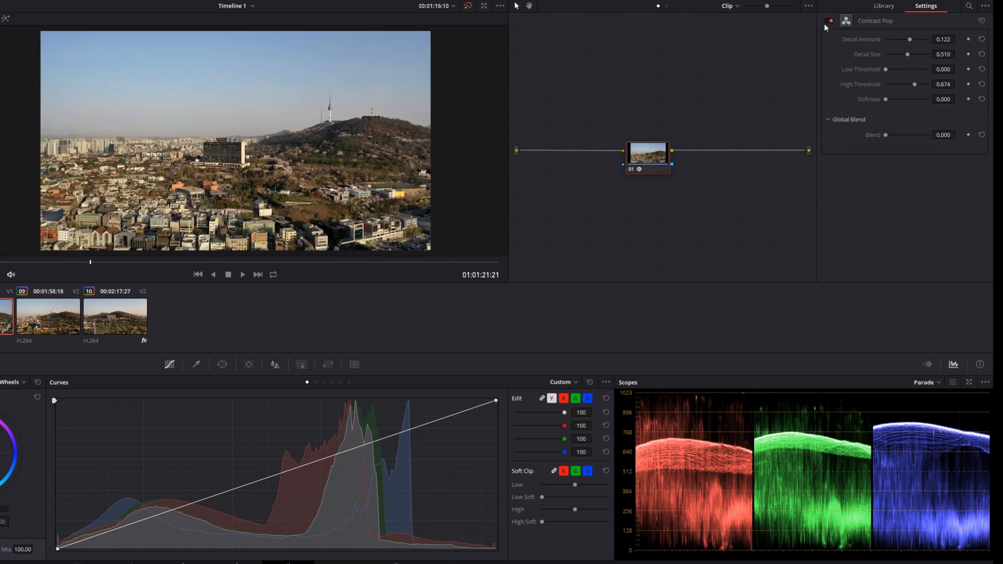